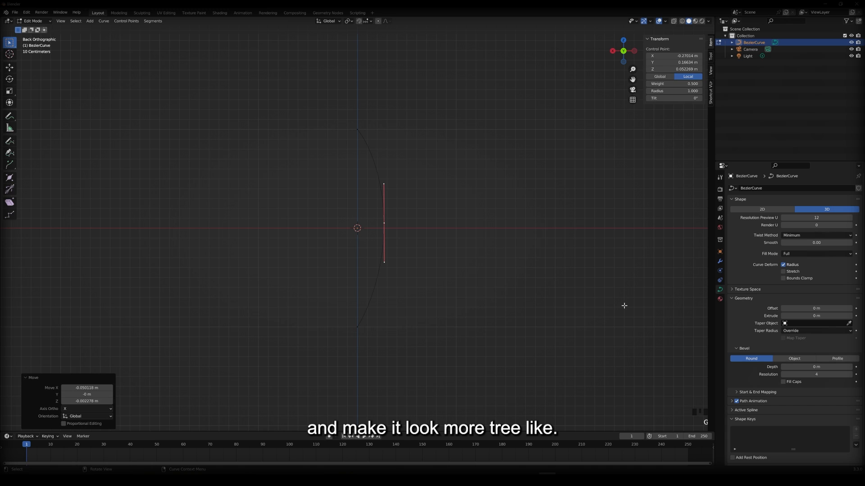
- Set the Bezier curve's bevel depth to 0.06 m so it becomes a thick branch tube
left_click(816, 366)
type(".06")
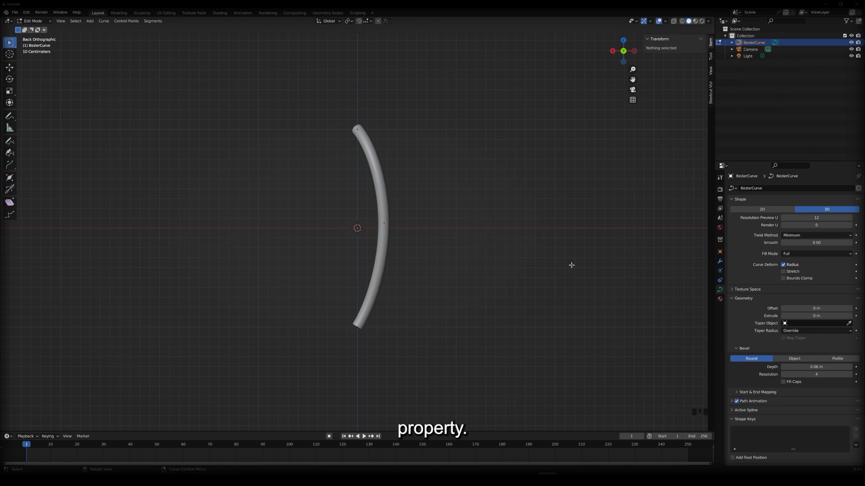
key("shift+d")
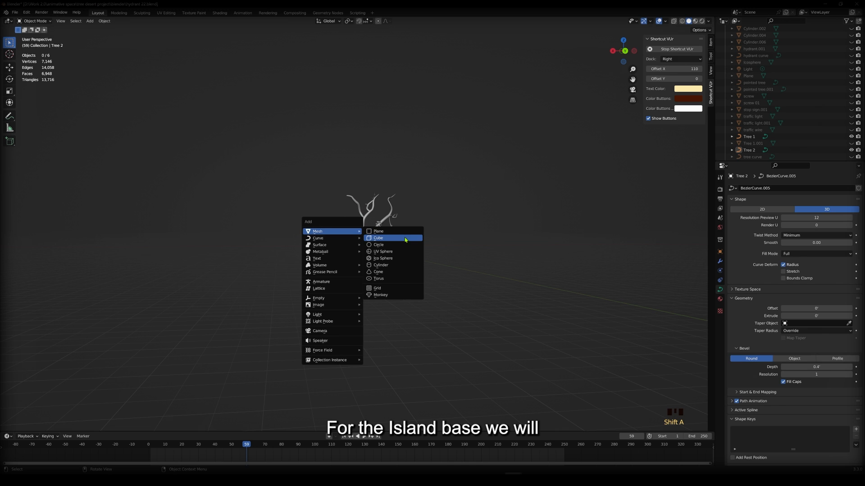
- Add a cube as the island base to be flattened into a slab at the trunk
left_click(379, 238)
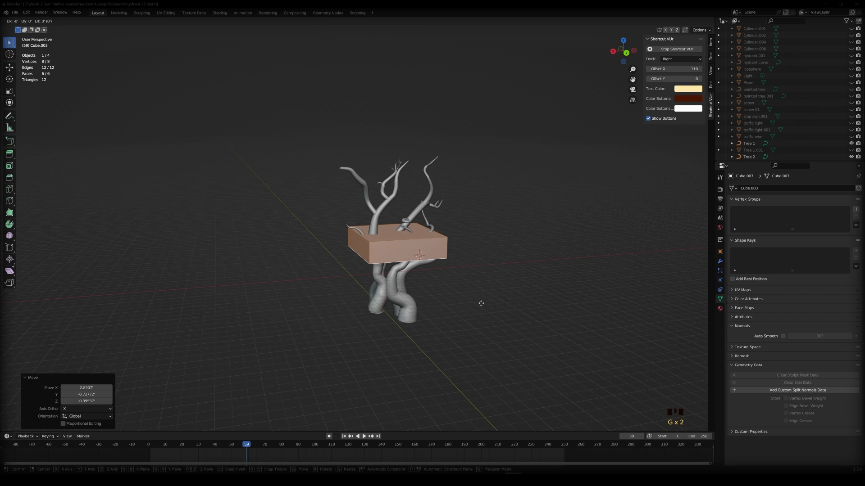